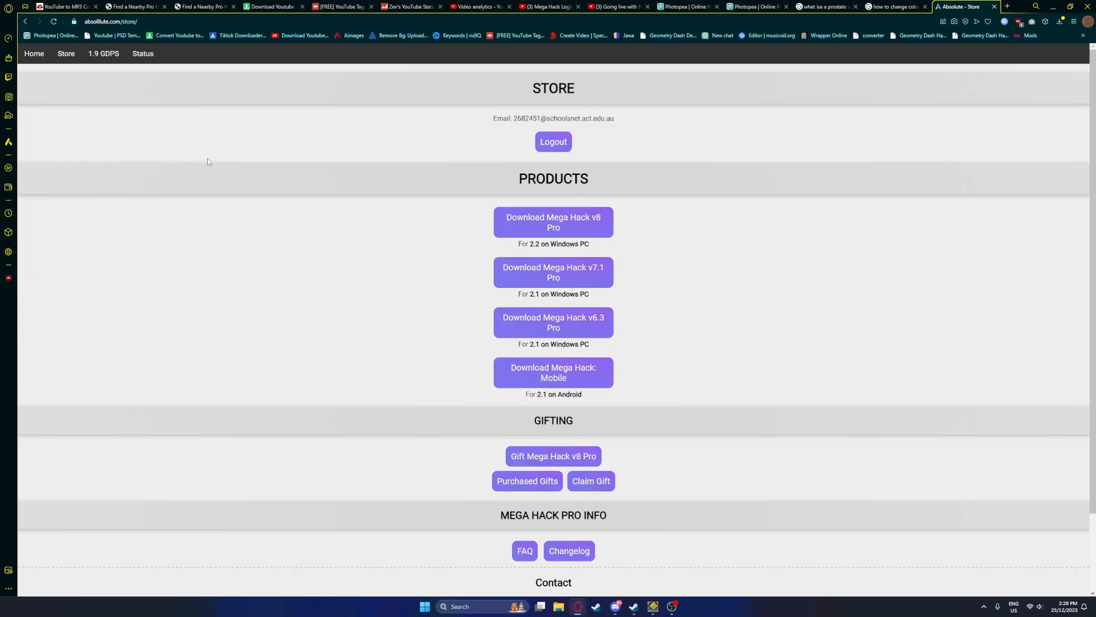
mouse_move(505, 240)
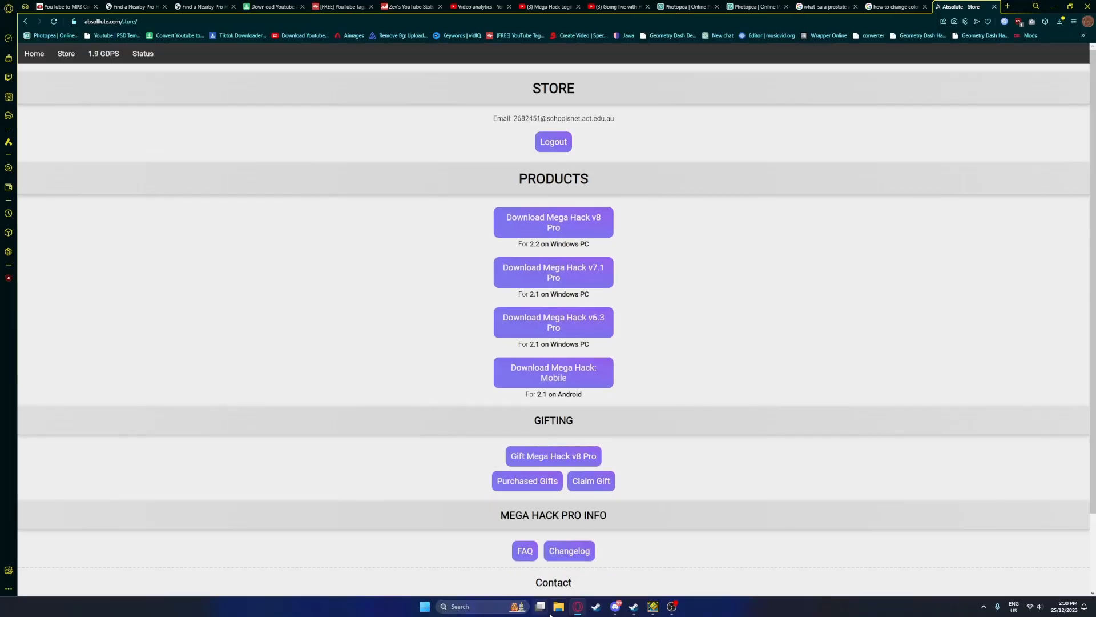
Step: Switch from the Absolute store page to the Geometry Dash game folder in File Explorer
click(555, 606)
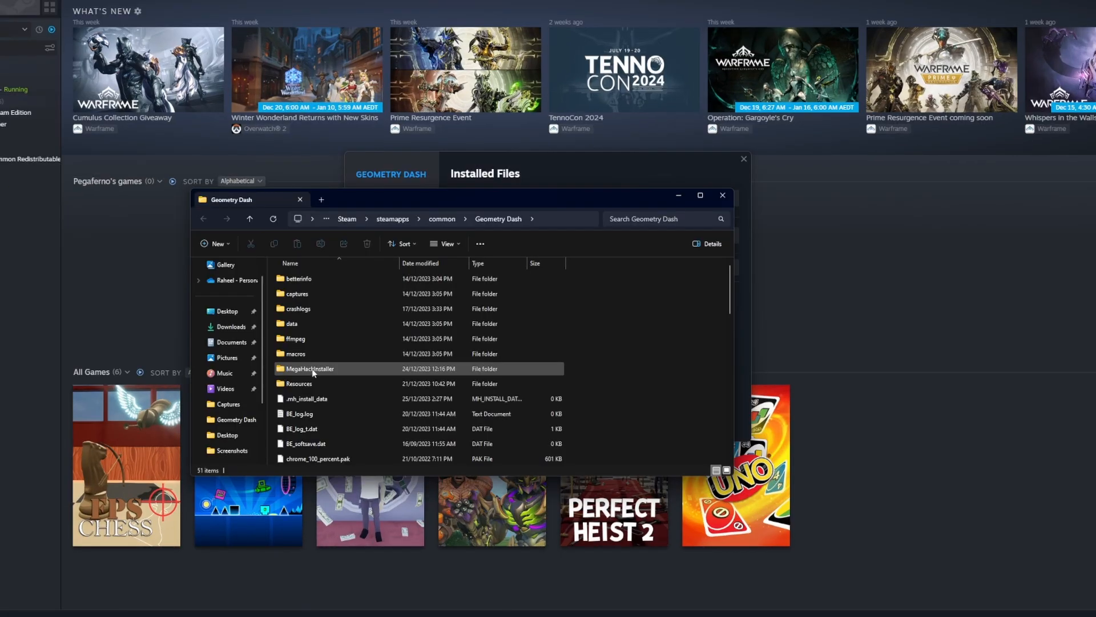
Step: Launch MegaHackInstaller.exe from the MegaHackInstaller folder inside Geometry Dash
double_click(310, 368)
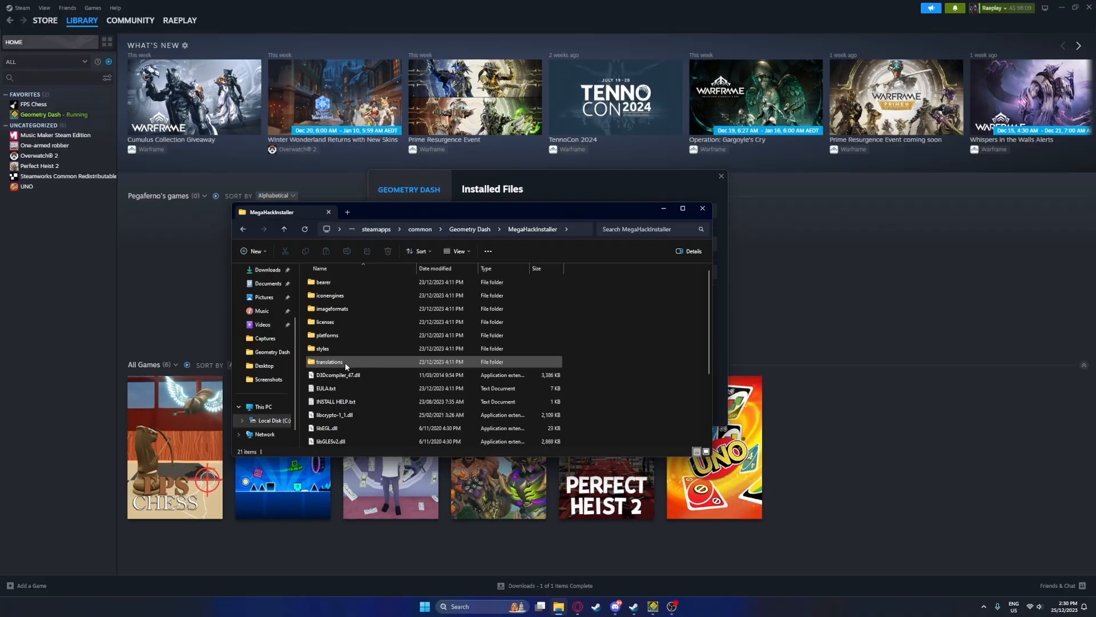
scroll(down, 3)
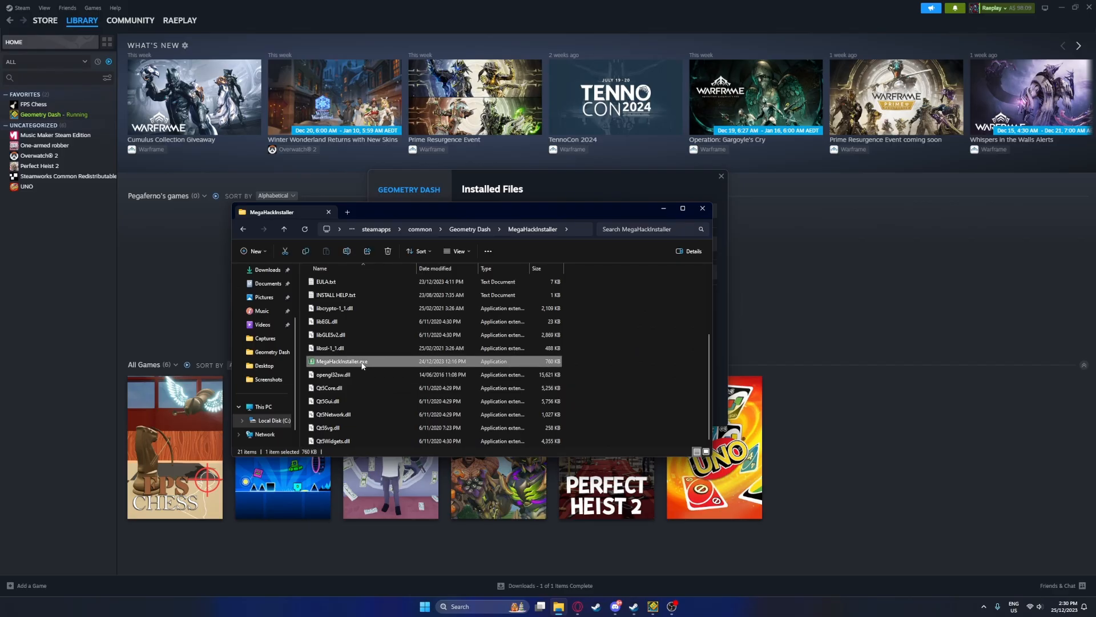
double_click(338, 361)
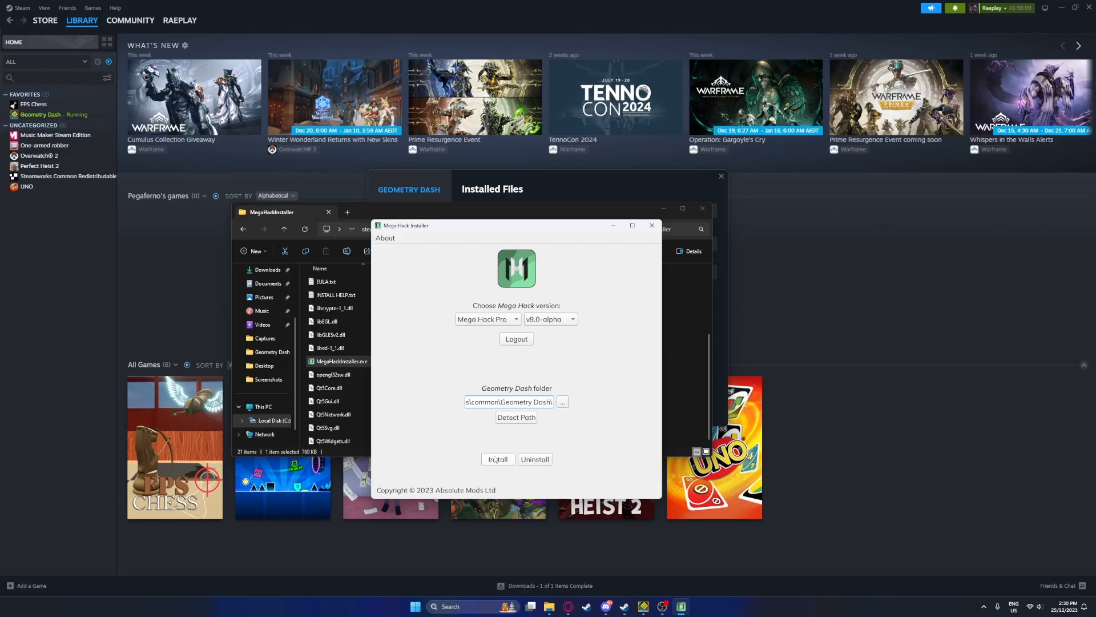
Step: Attempt the Mega Hack Pro v8.0-alpha install, then dismiss the hackpro.dll extraction error
click(498, 459)
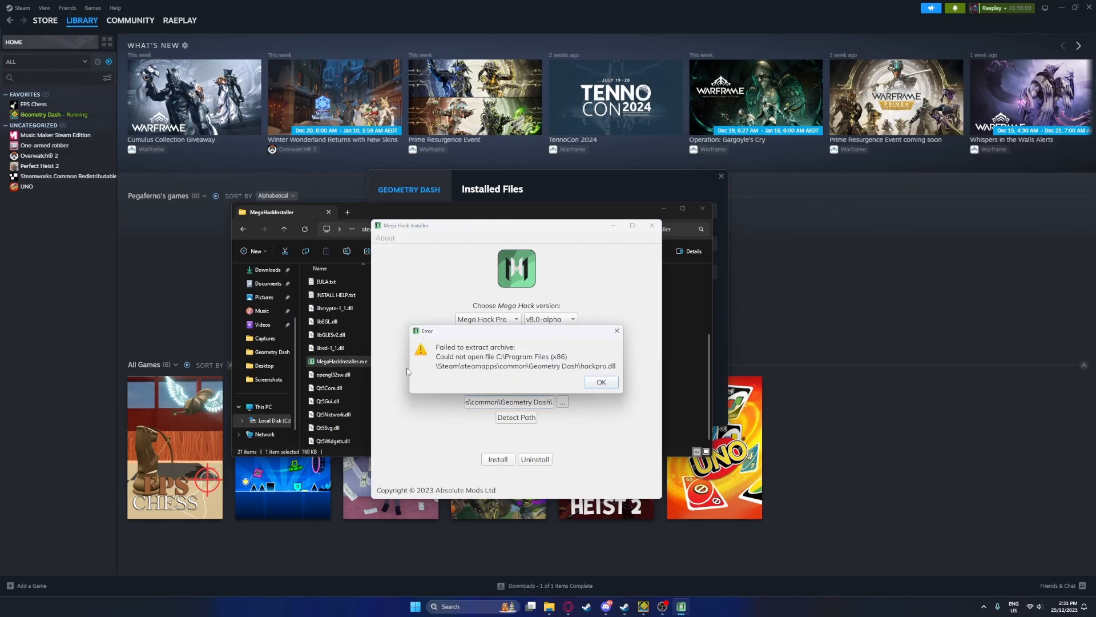
drag(427, 331, 446, 336)
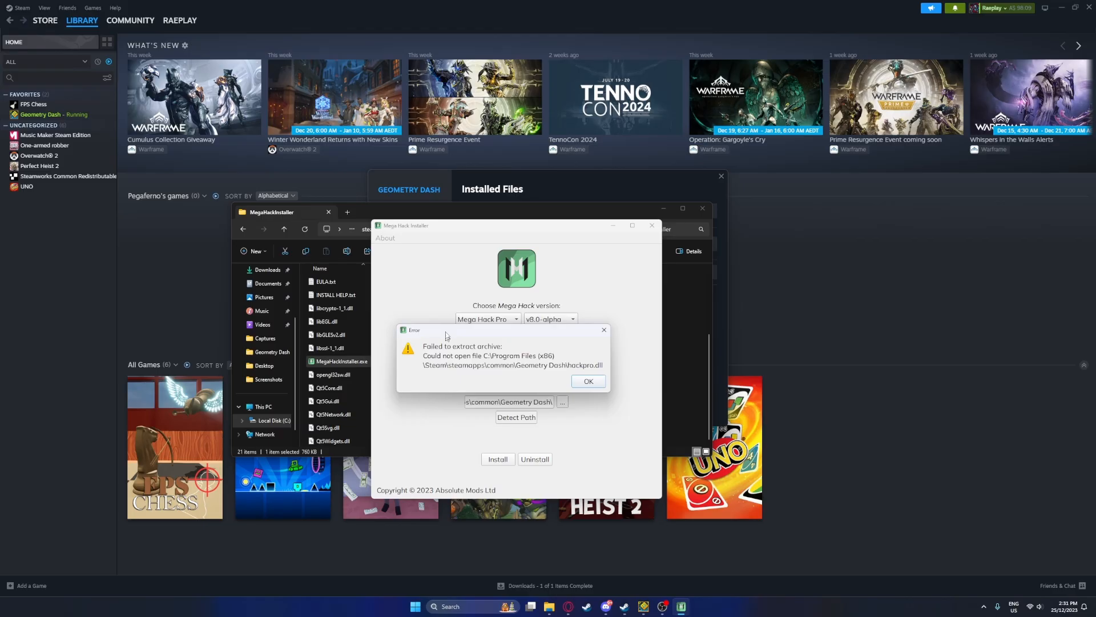
click(588, 381)
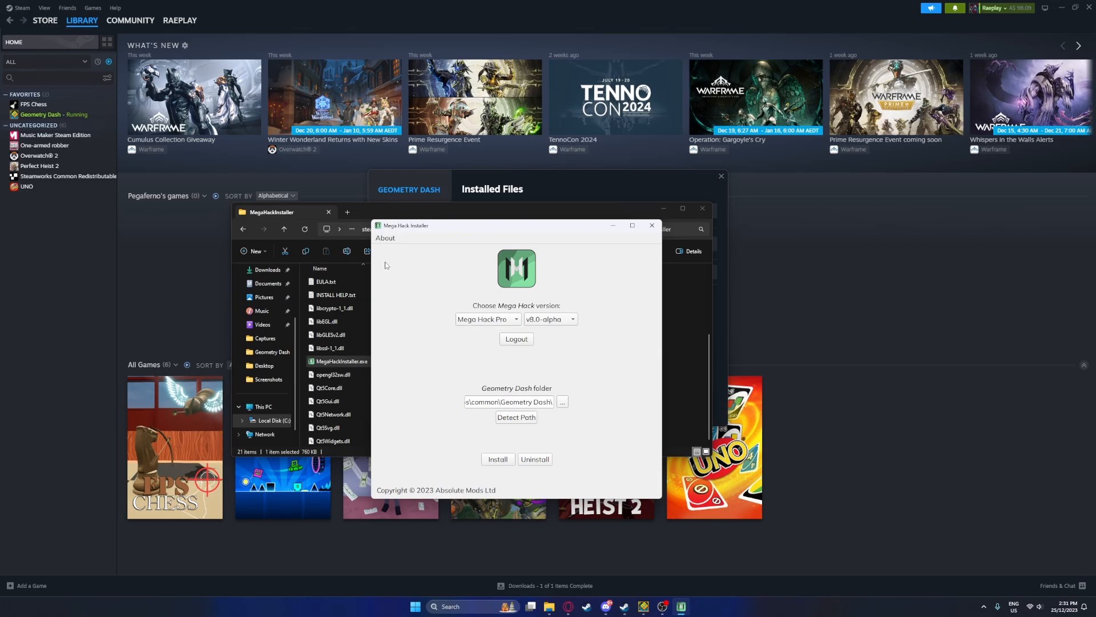
mouse_move(385, 291)
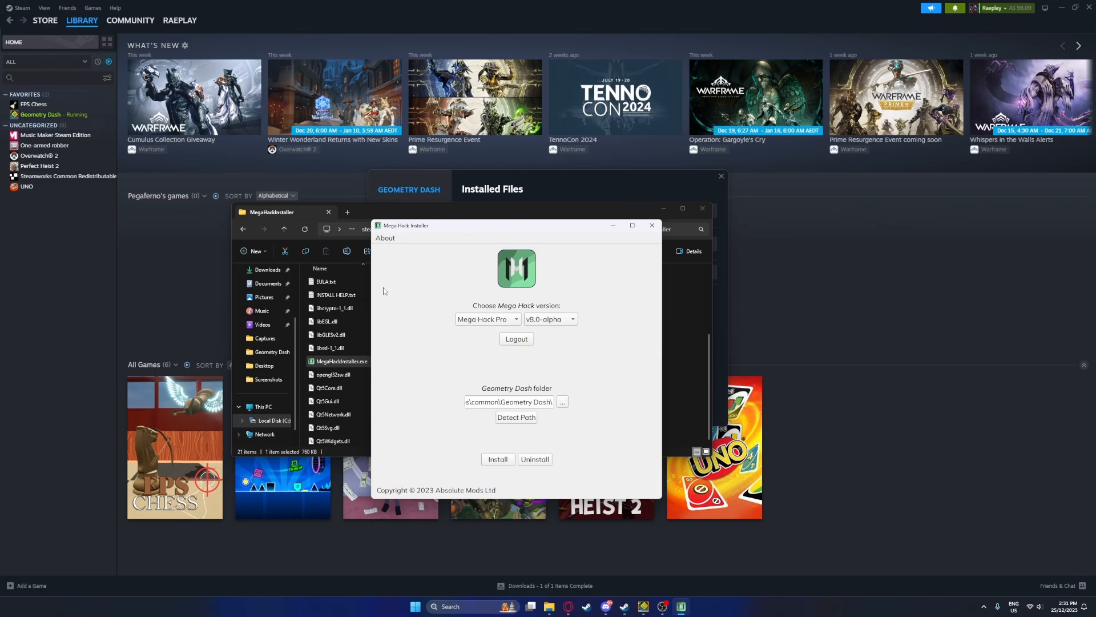